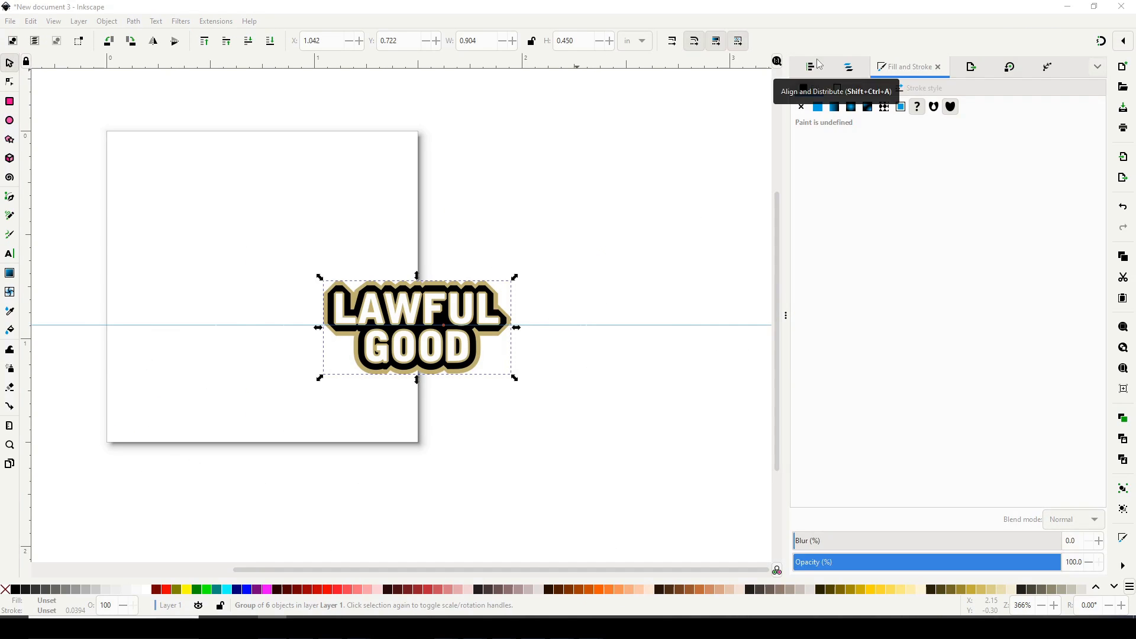
Step: Trace the blue creature head with black horns and gold outlines beside the LAWFUL GOOD text
{"action": "left_click", "coordinate": [1009, 66]}
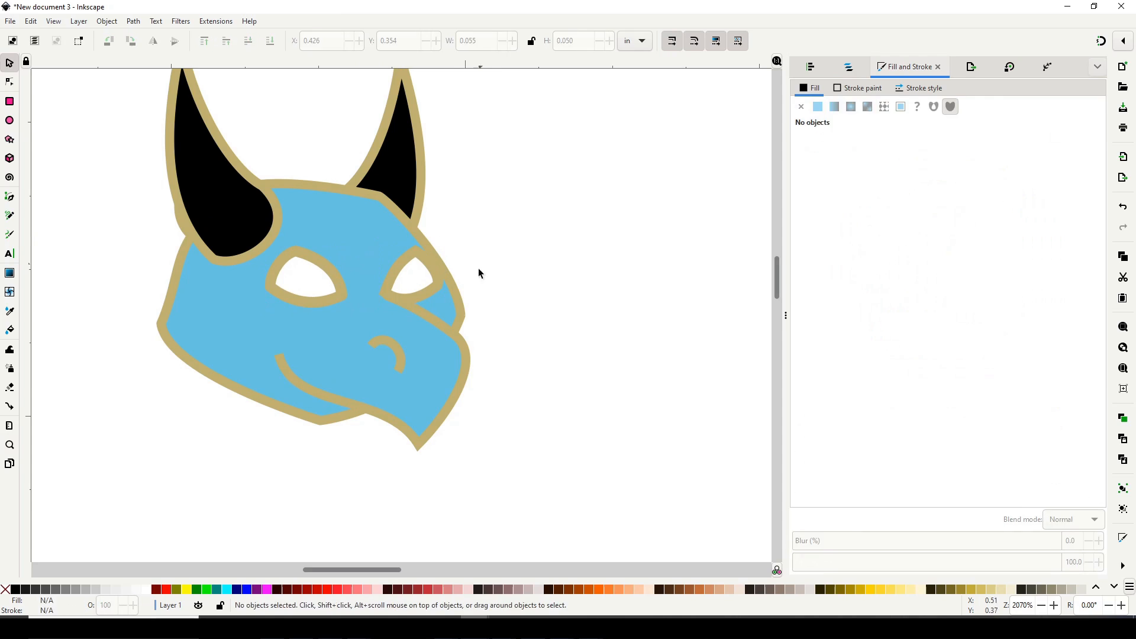
Step: Draw the creature's winged body and arms, then begin a blue oval with the Ellipse tool
{"action": "left_click", "coordinate": [10, 62]}
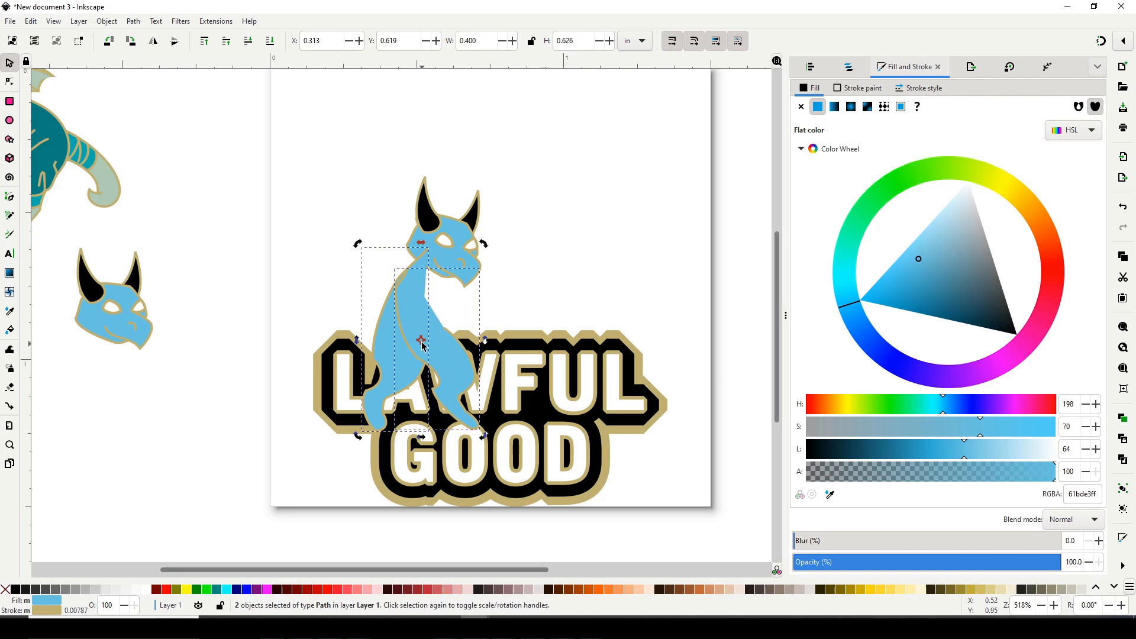
{"action": "left_click", "coordinate": [9, 215]}
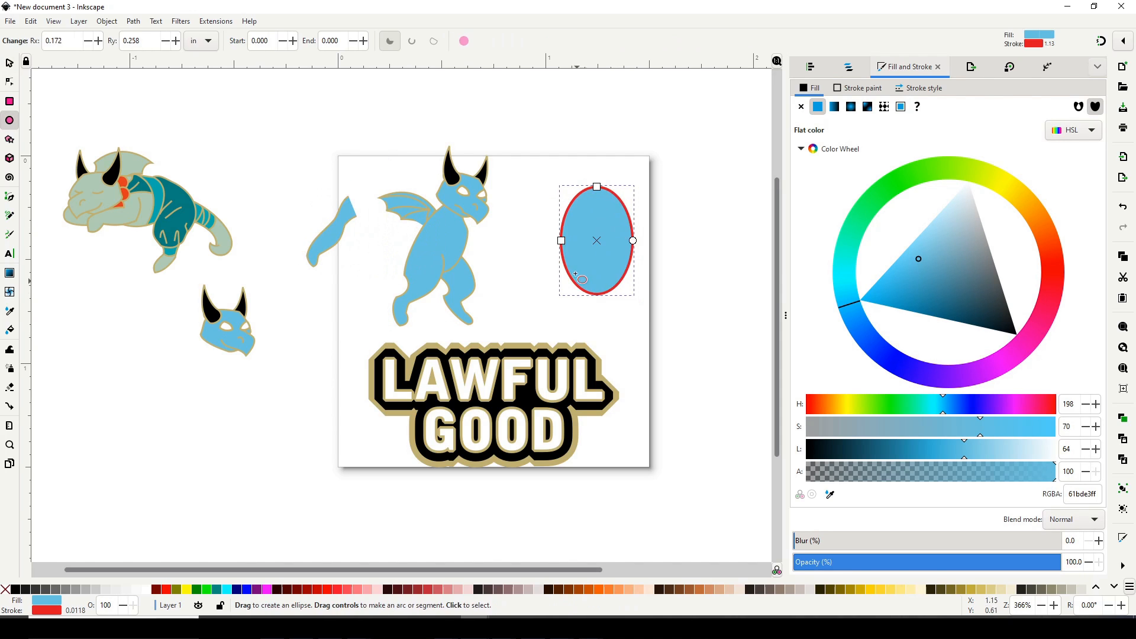
Step: Draw a grey sword and black shield and move the armed creature over the left of the text
{"action": "left_click", "coordinate": [10, 445]}
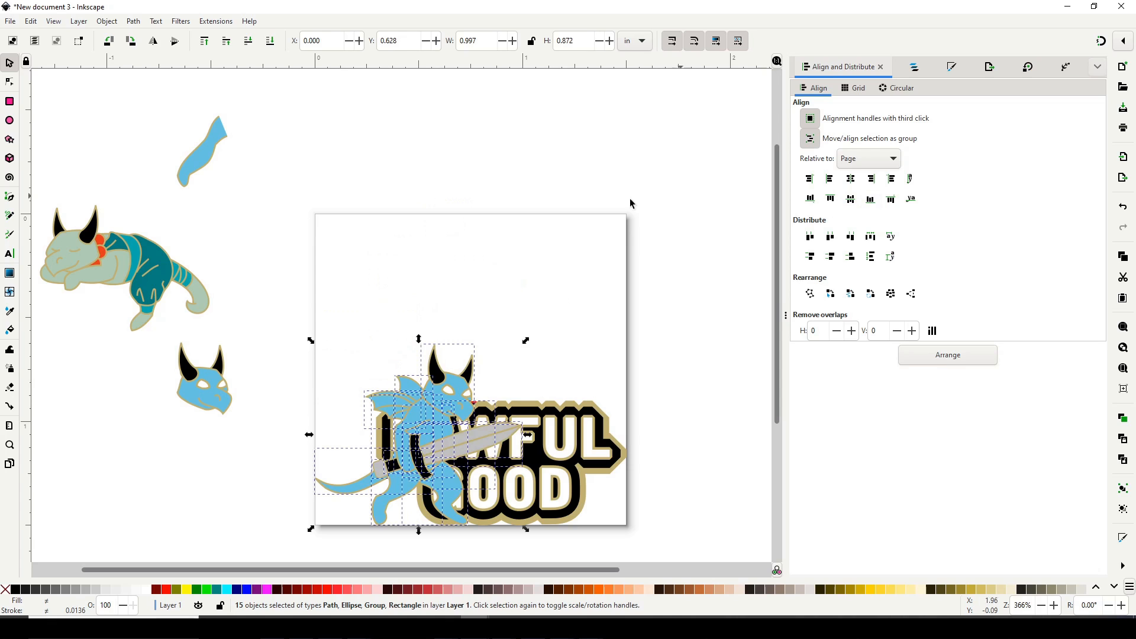
Step: Draw a dark grey chest armour piece and reshape the sword blade with the Node tool
{"action": "left_click_drag", "start_coordinate": [464, 434], "coordinate": [355, 434]}
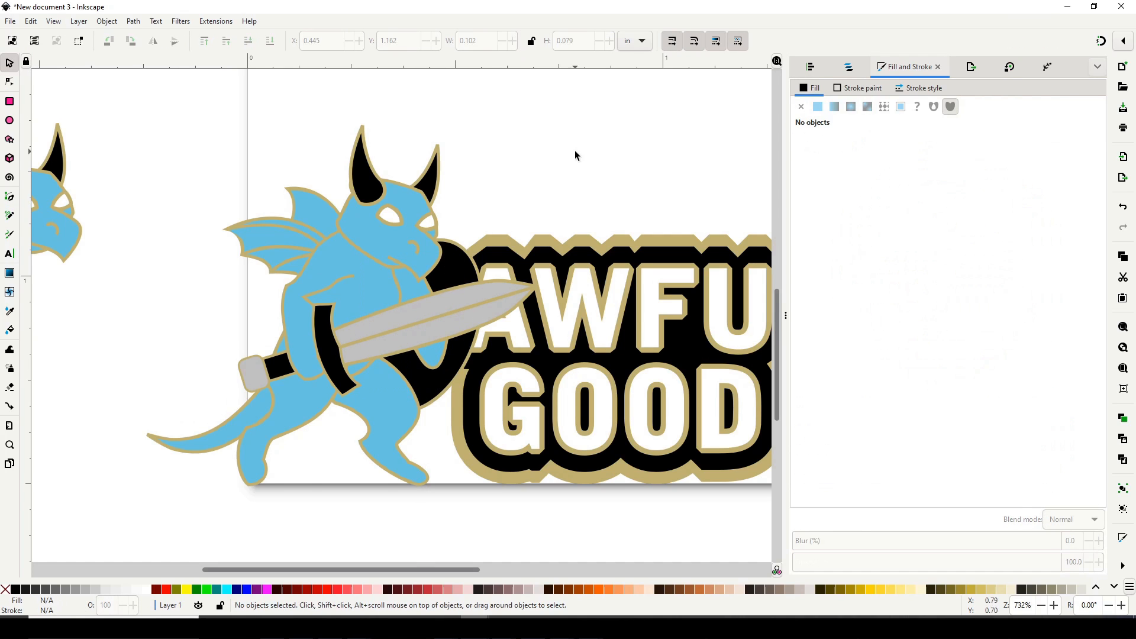
{"action": "left_click", "coordinate": [9, 215]}
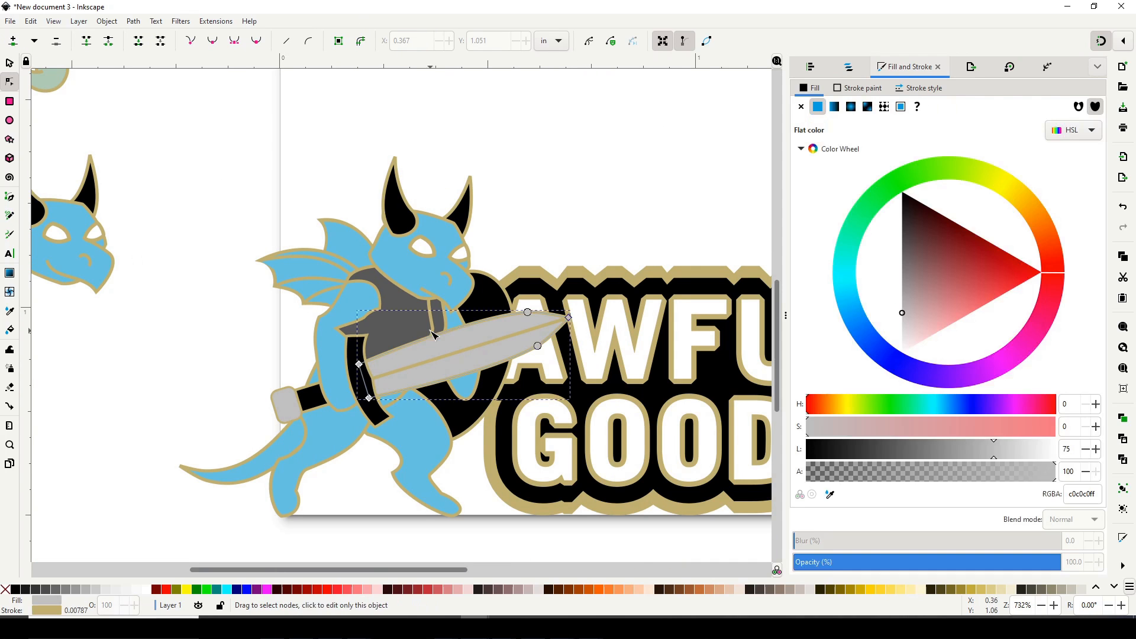
Step: Add dark blue leg armour to the creature and save the design as Lawful Good.svg
{"action": "left_click", "coordinate": [607, 205]}
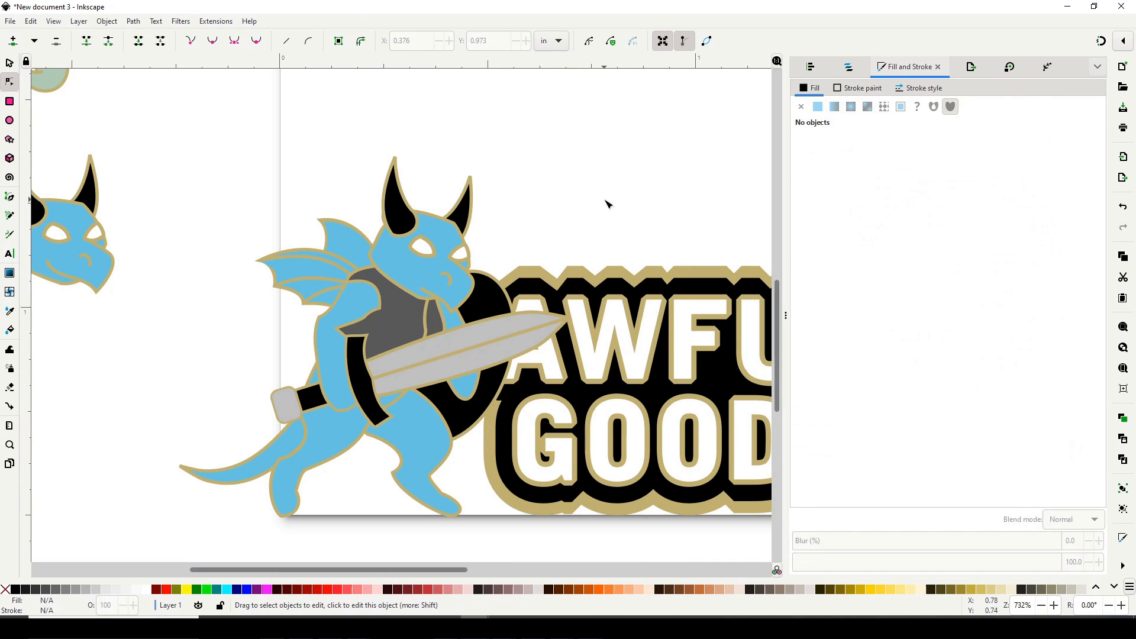
{"action": "left_click", "coordinate": [9, 215]}
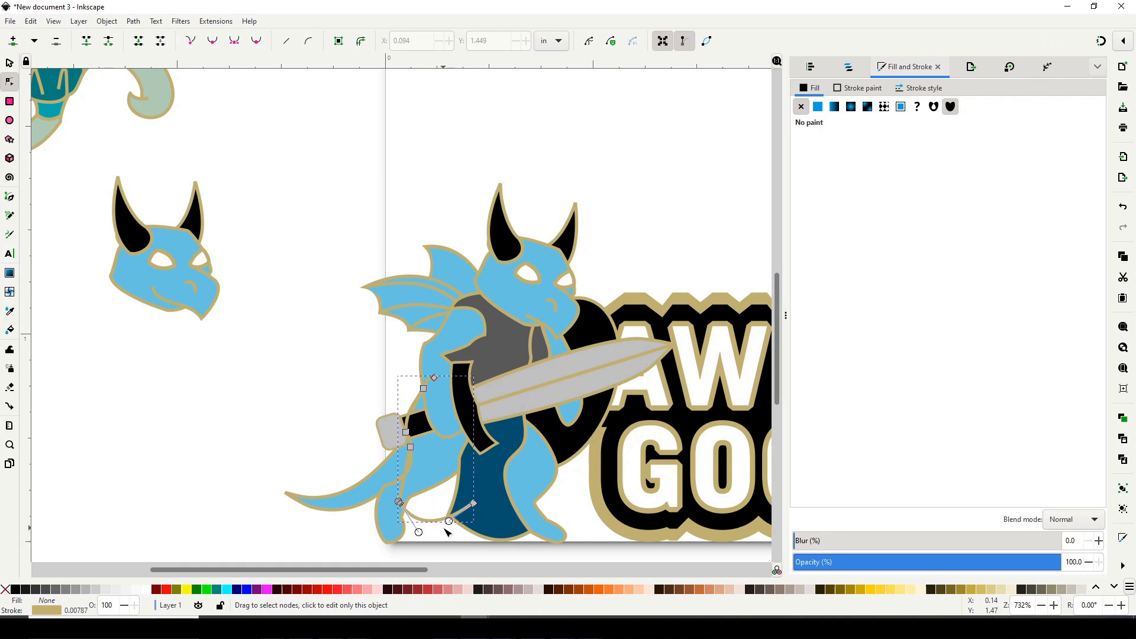
{"action": "left_click", "coordinate": [818, 107]}
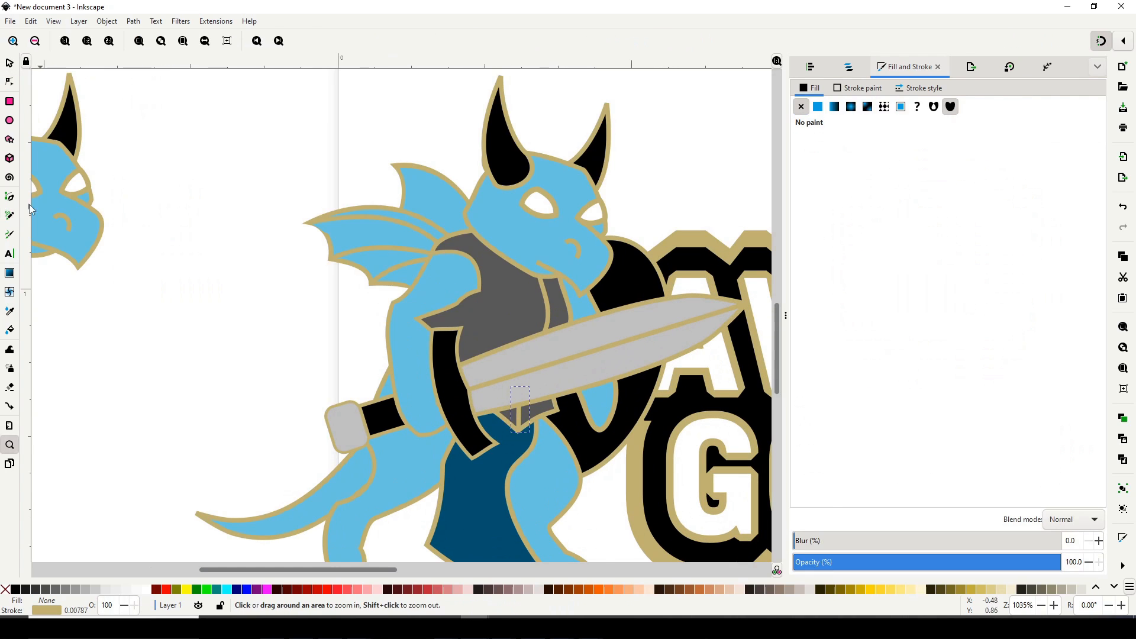
{"action": "left_click", "coordinate": [10, 82]}
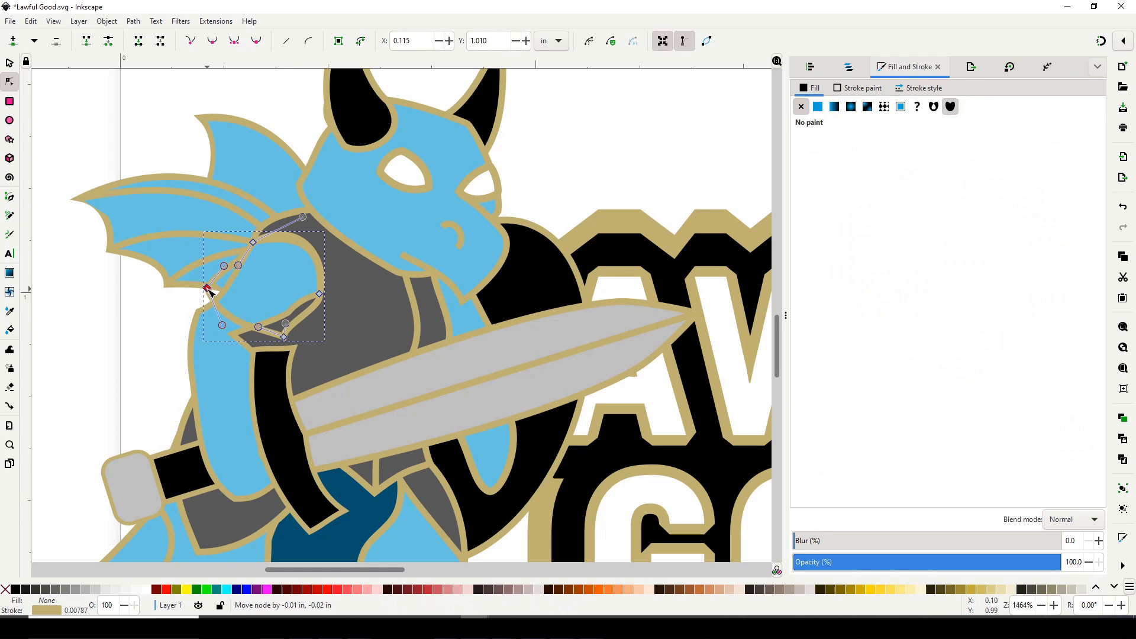
Step: Draw pink frilly gills and a pink tail fin with gold strokes, saved as Lawful Good B.svg
{"action": "left_click", "coordinate": [9, 63]}
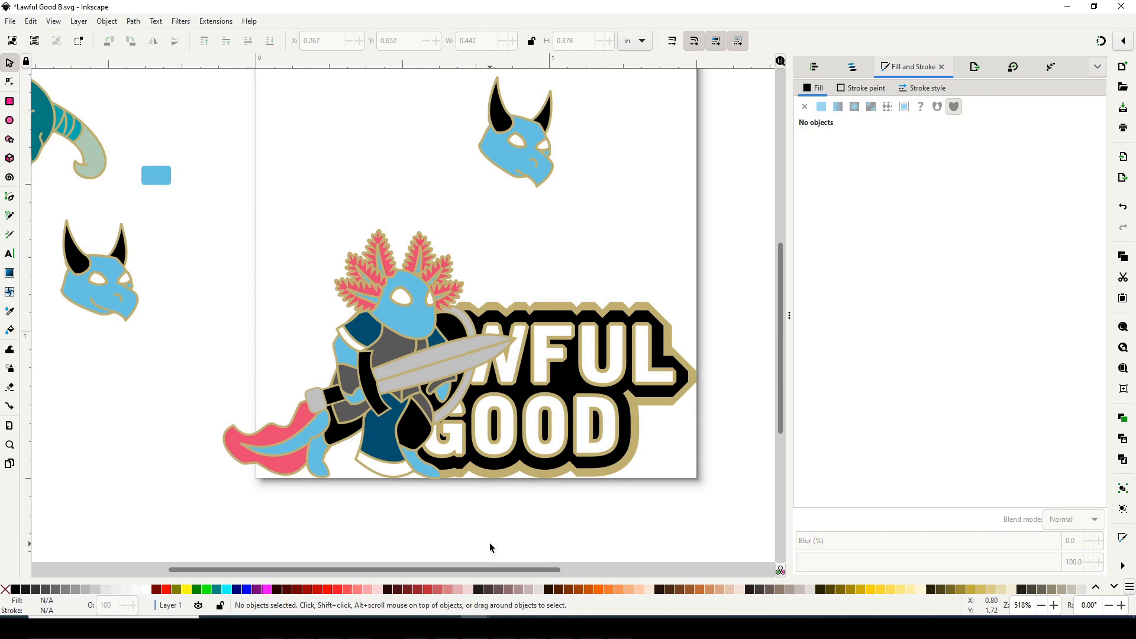
Step: Select everything and recolour the axolotl's blue skin shapes to white
{"action": "key", "text": "ctrl+a"}
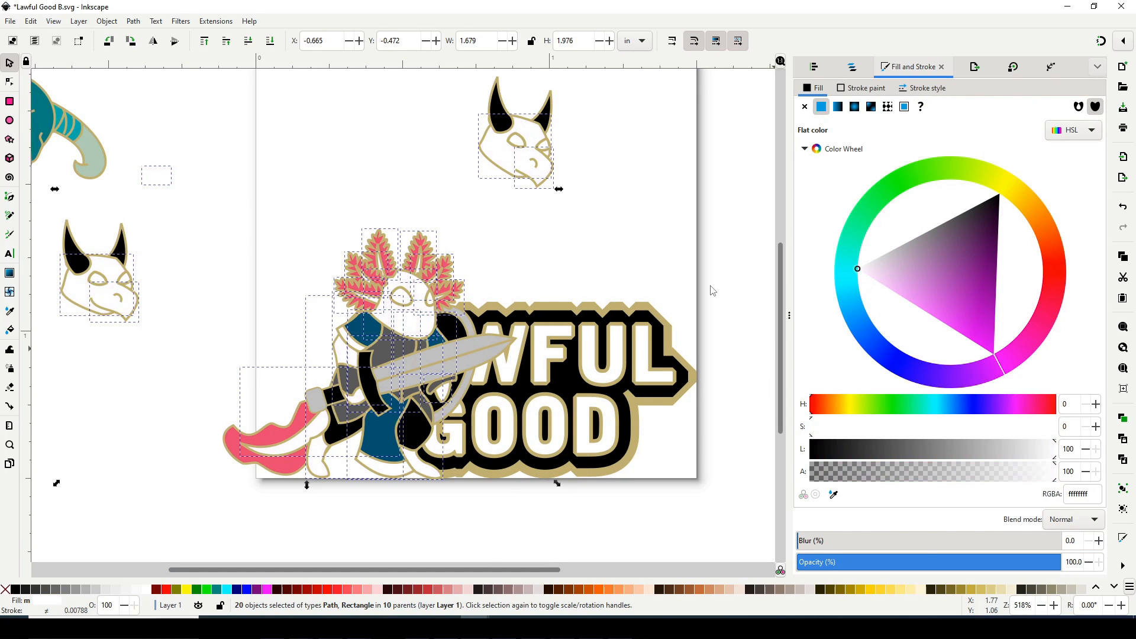
{"action": "mouse_move", "coordinate": [609, 209]}
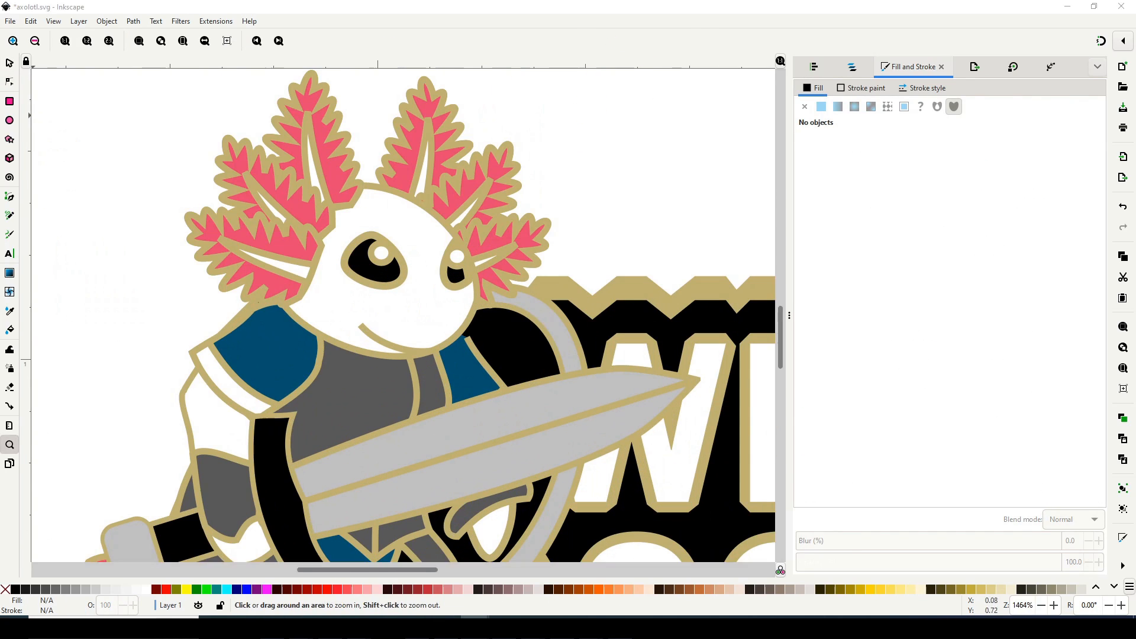
Step: Add a pink eye and pink teardrop shapes around the head, saved as axolotl B.svg, then duplicate the eye circle
{"action": "left_click", "coordinate": [9, 81]}
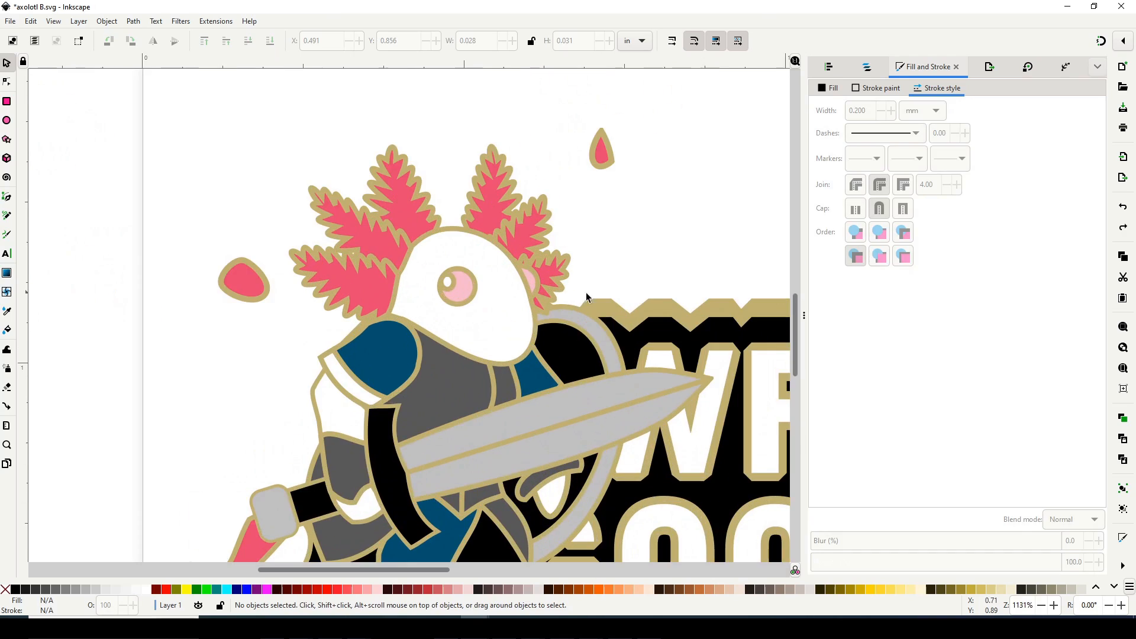
{"action": "right_click", "coordinate": [446, 284]}
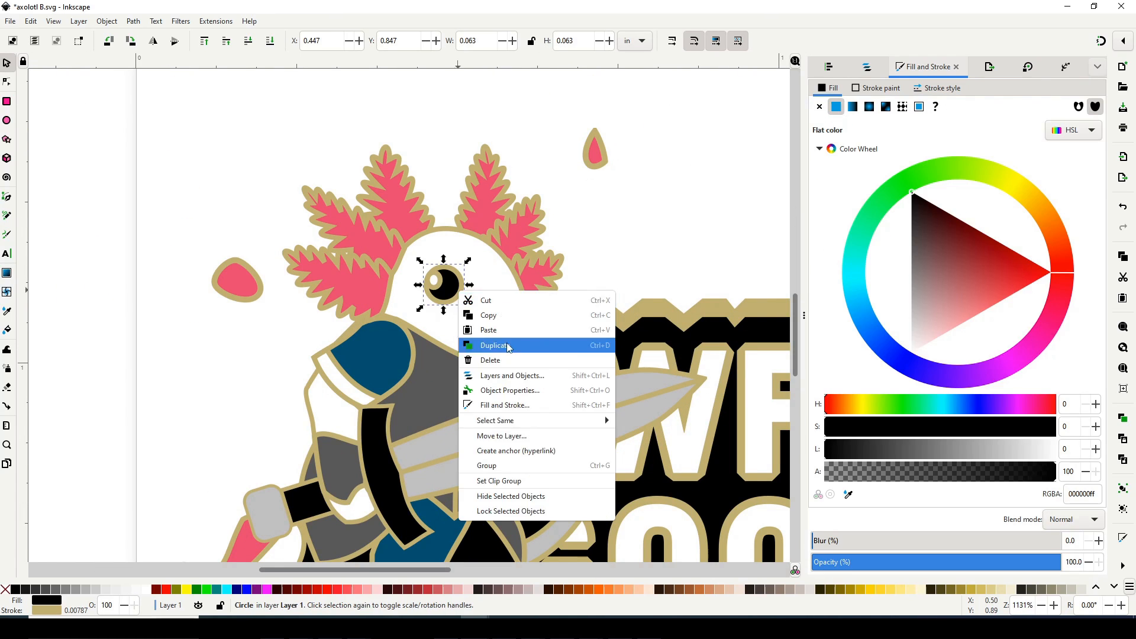